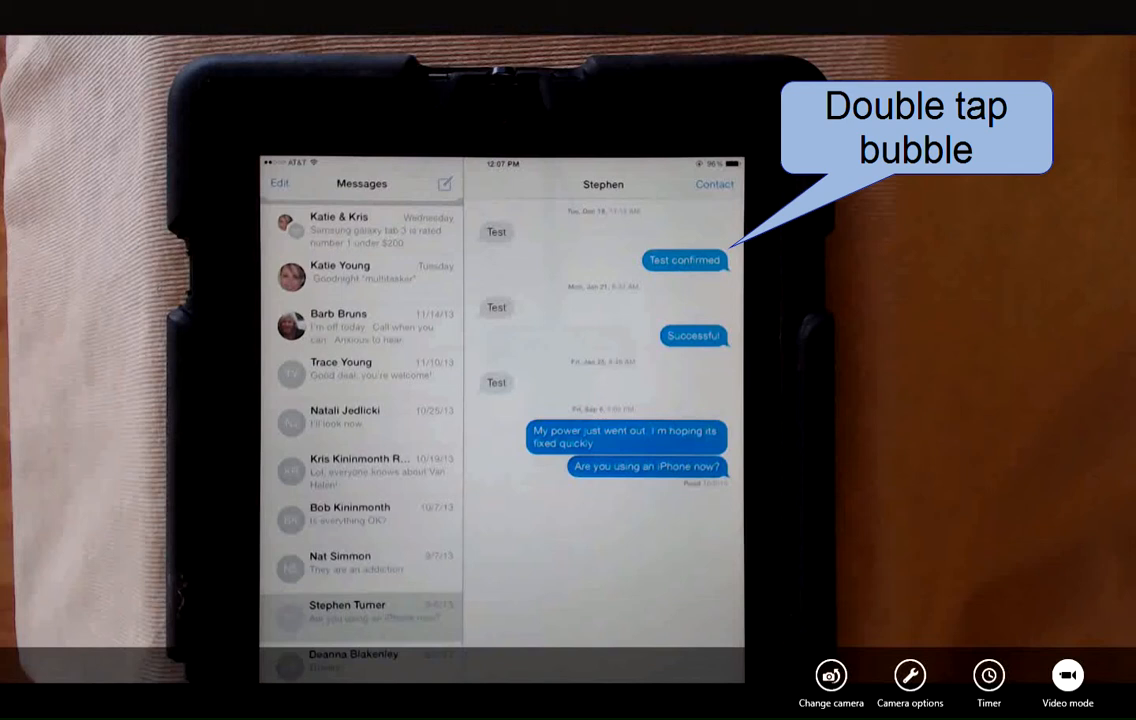
- Bring up the Copy / More options for the 'Successful' message bubble in the conversation
left_click(684, 256)
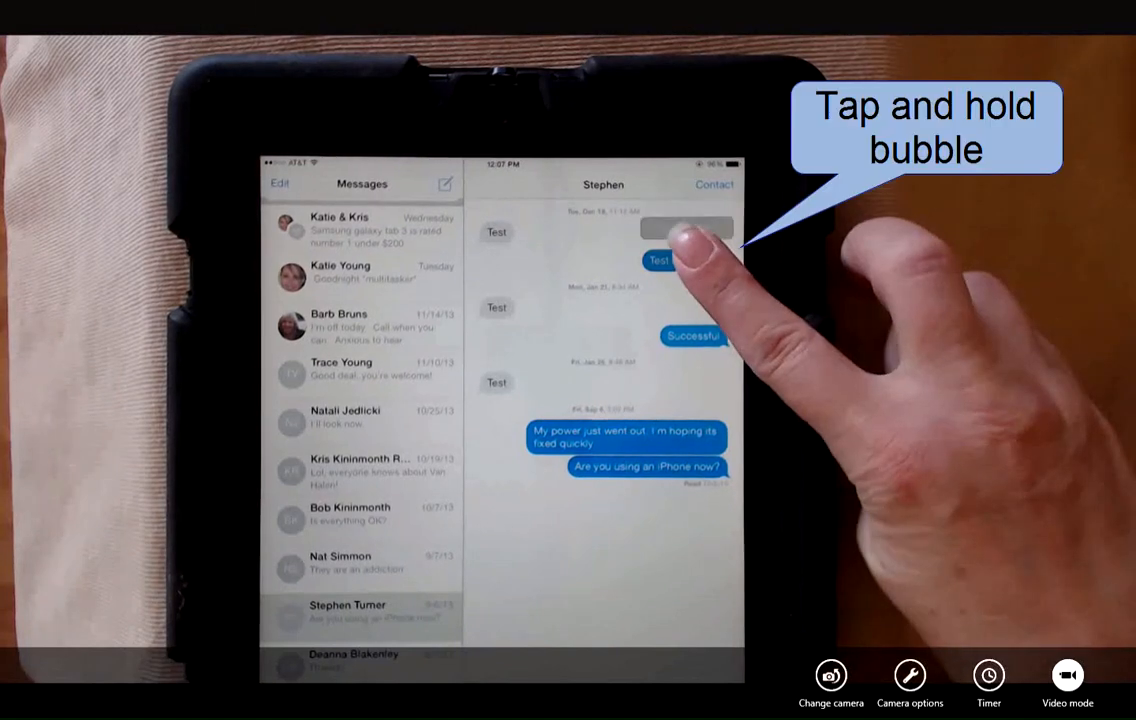
left_click(660, 260)
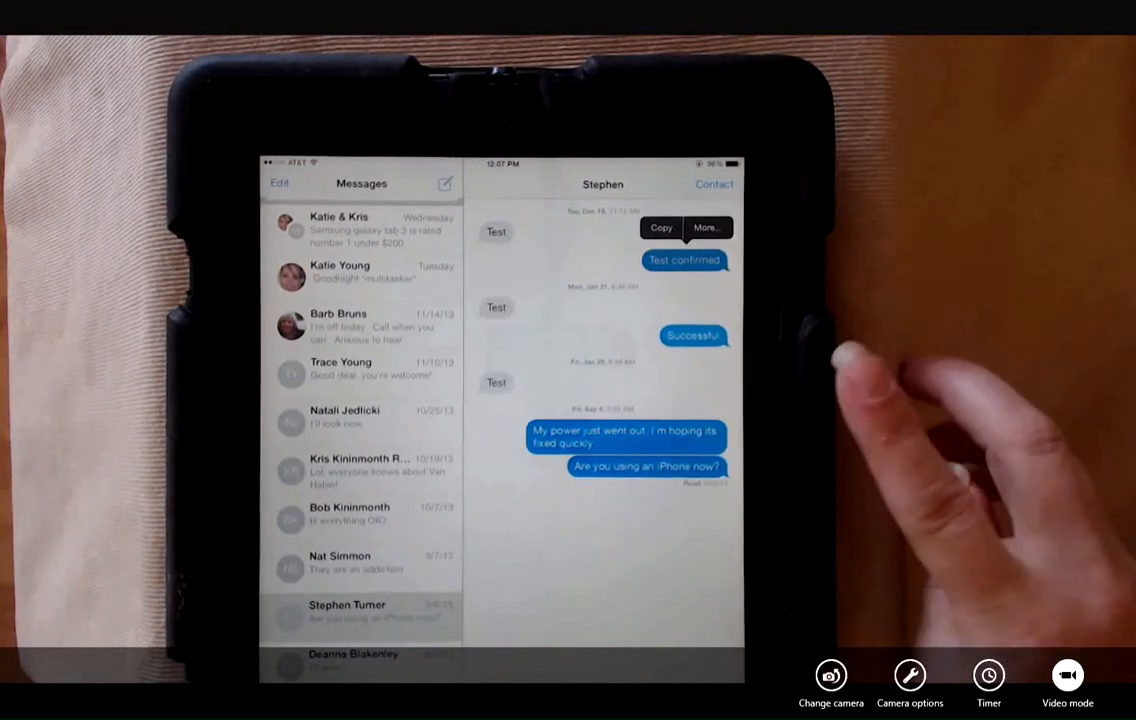
double_click(692, 336)
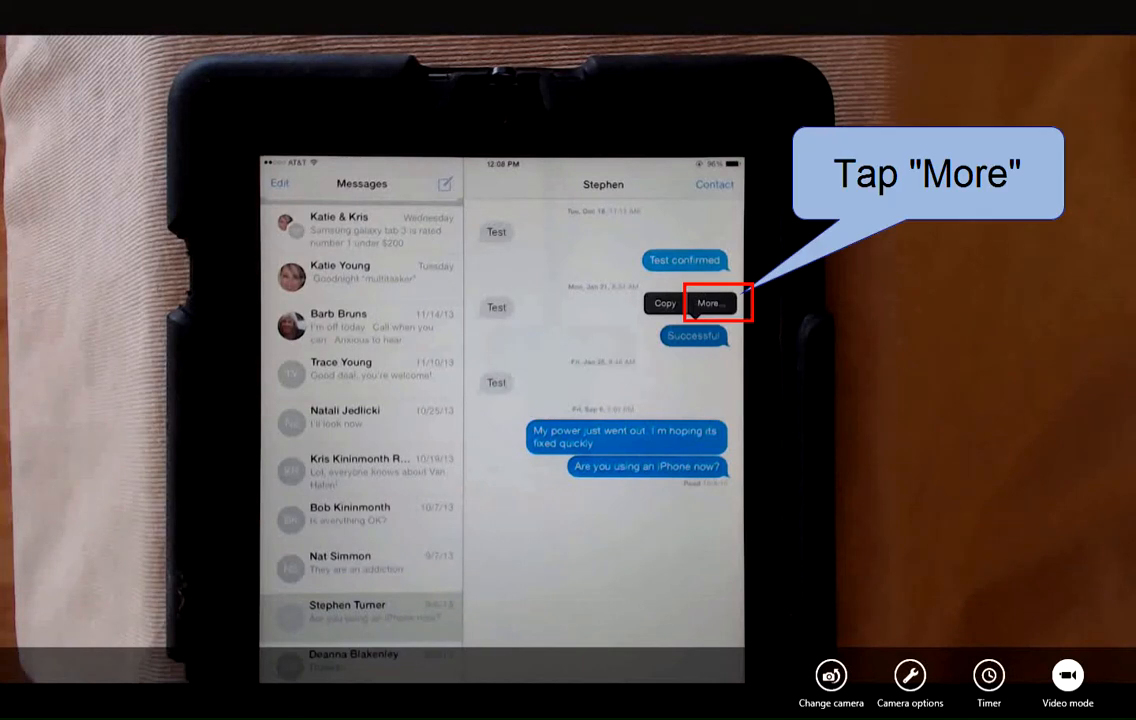
- Choose More, check the Test and Successful bubbles, and forward them into a new message draft
left_click(712, 304)
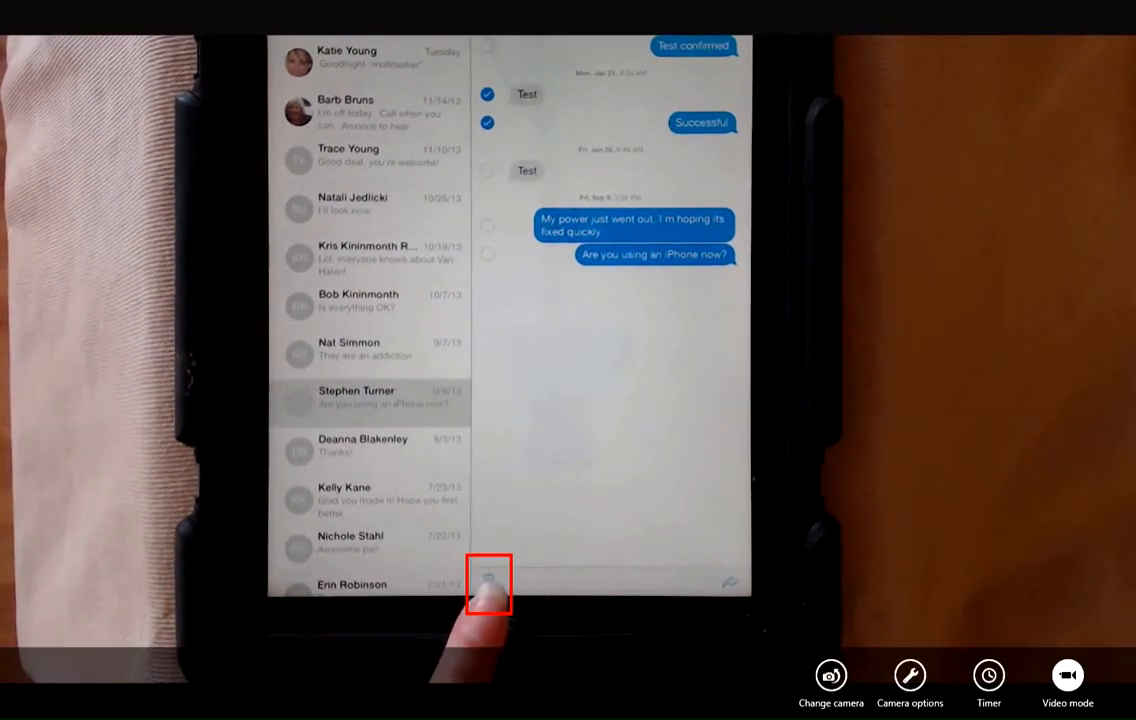
left_click(730, 584)
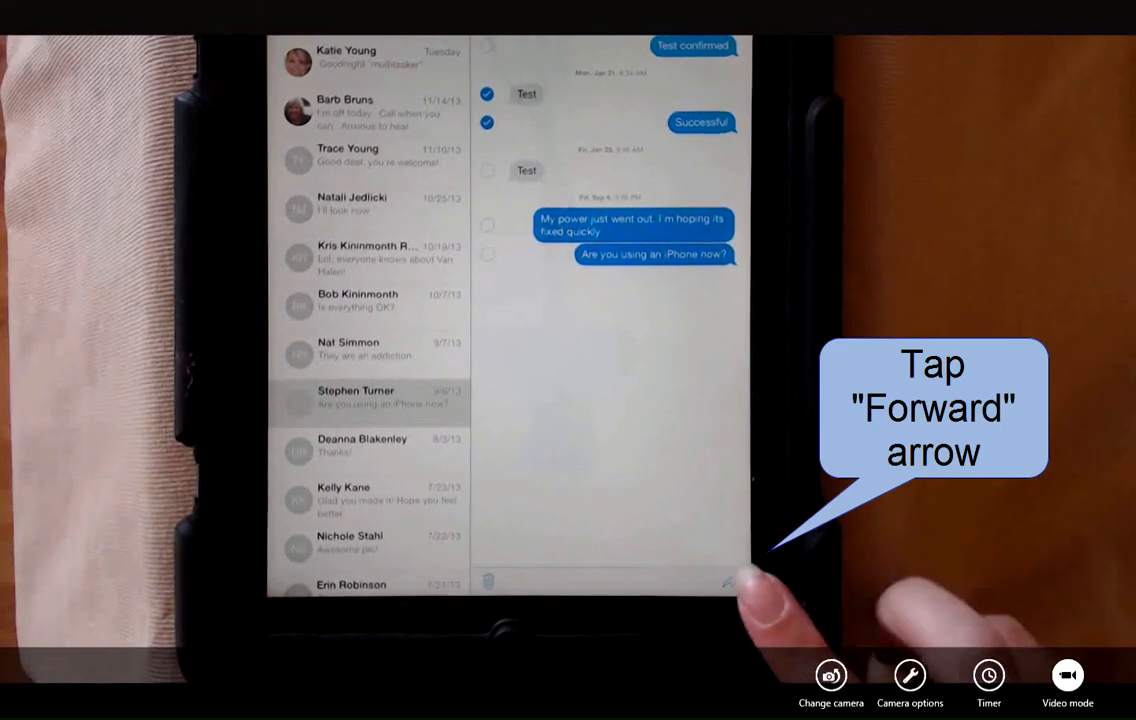
left_click(728, 582)
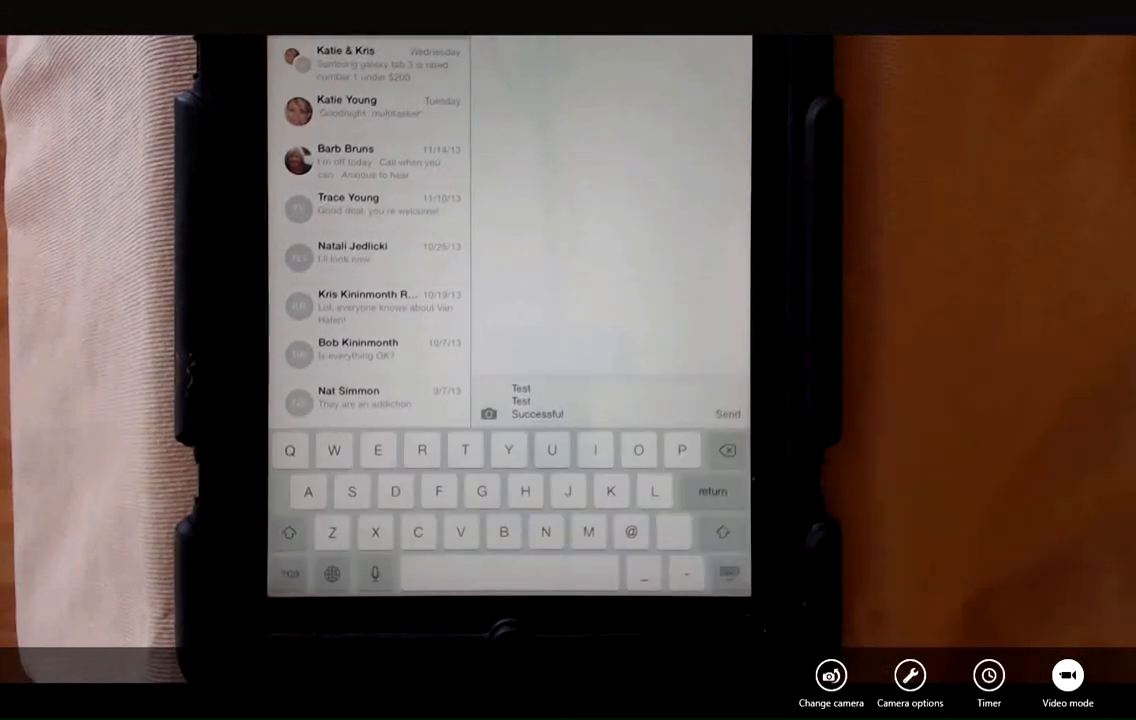